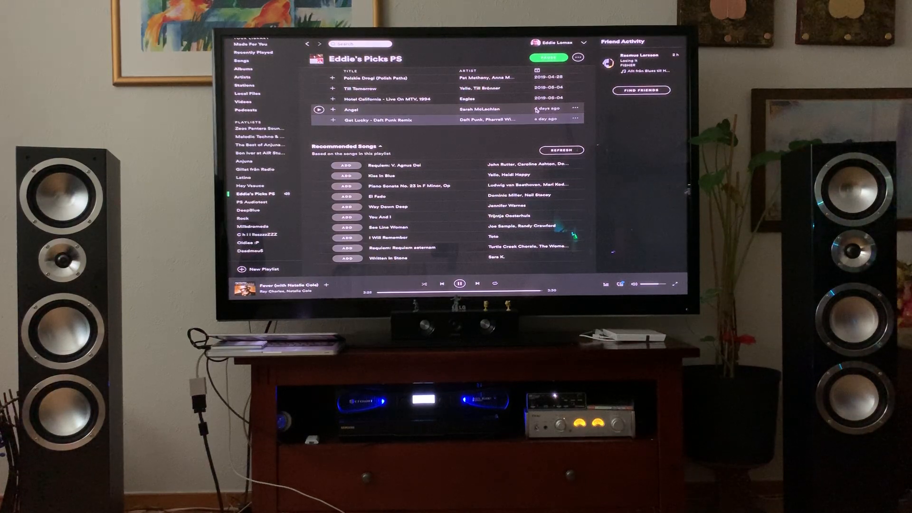
- Pause the currently playing track, keeping the Eddie's Picks PS playlist on screen
{"action": "left_click", "coordinate": [459, 284]}
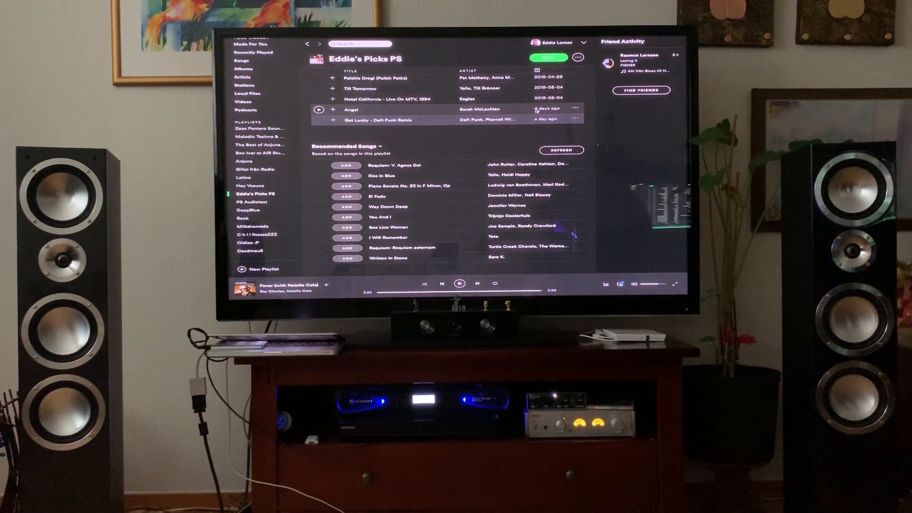